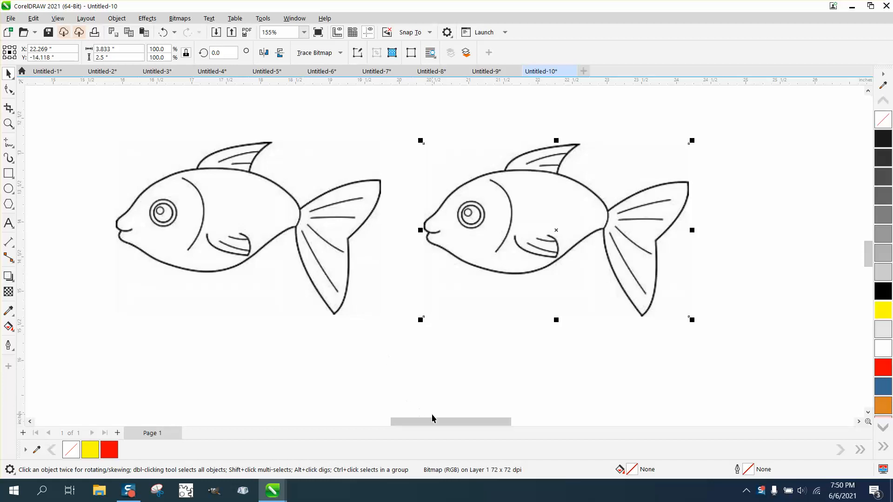
{"action": "mouse_move", "coordinate": [517, 414]}
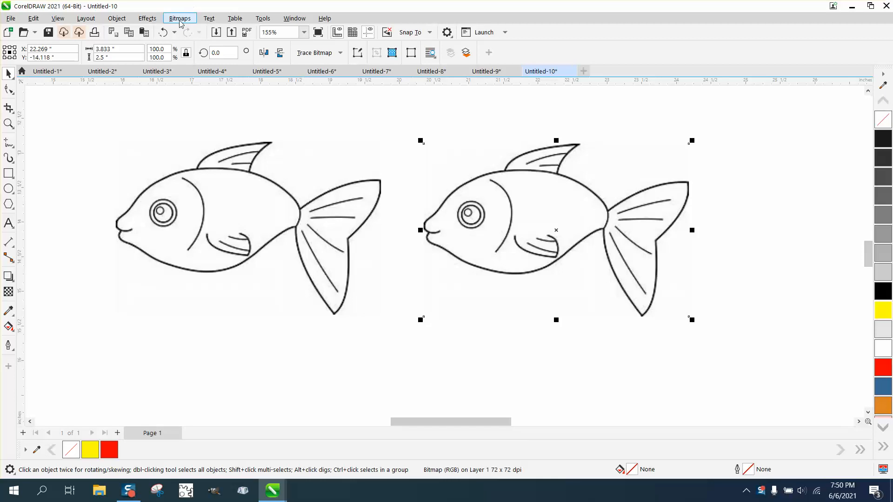
Step: Resample the selected fish bitmap to 300 dpi resolution
{"action": "left_click", "coordinate": [179, 18]}
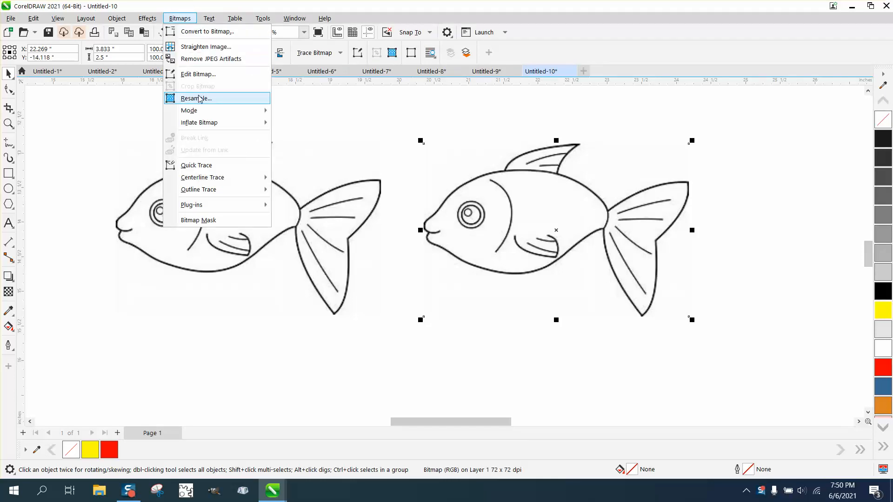
{"action": "left_click", "coordinate": [195, 98]}
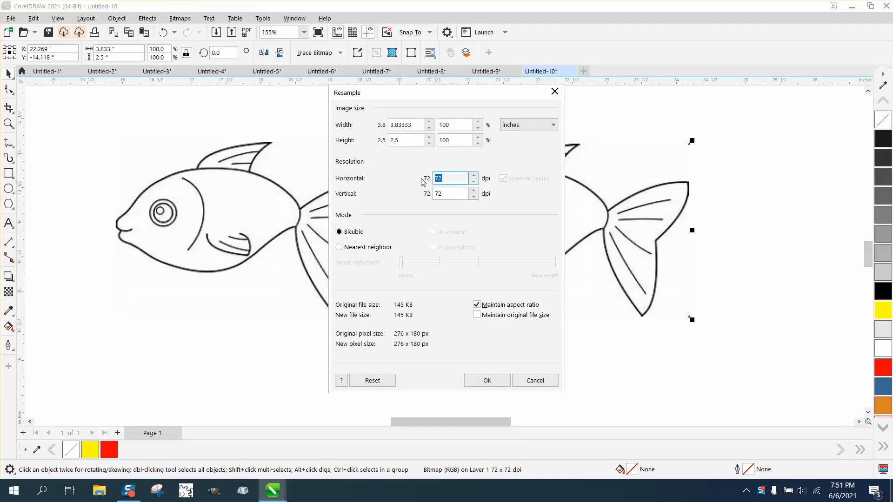
{"action": "type", "text": "300"}
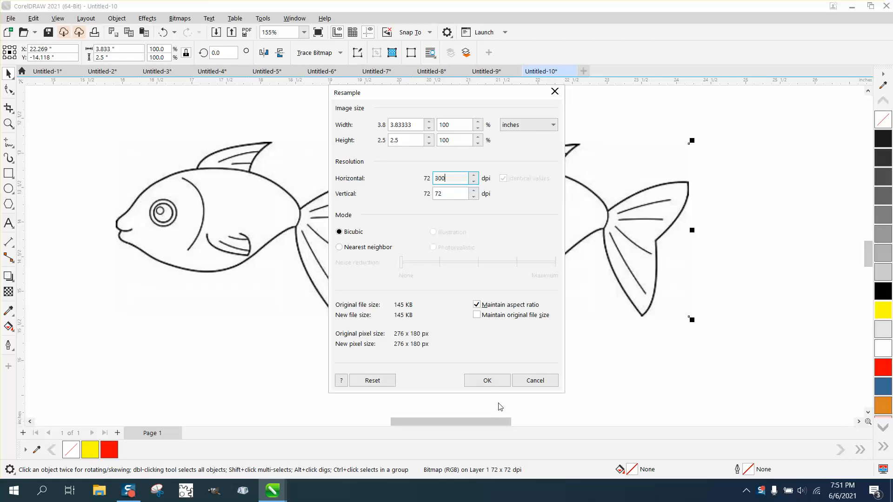
{"action": "left_click", "coordinate": [487, 380]}
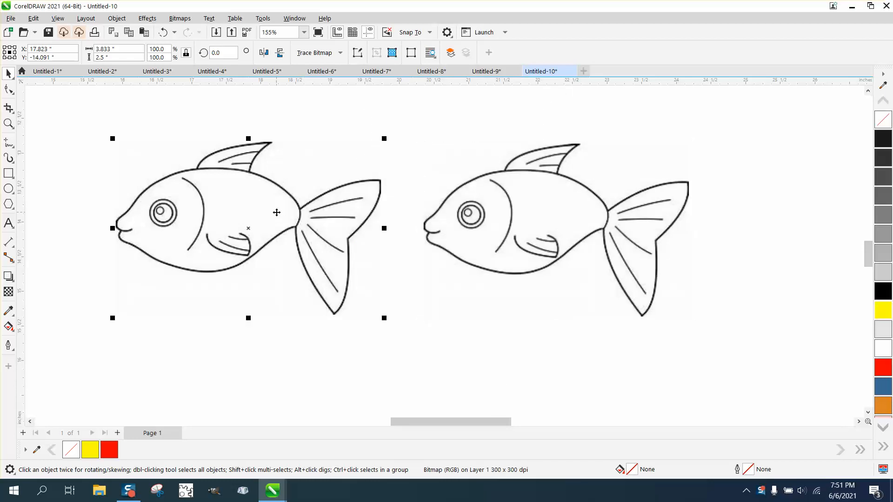
Step: Outline-trace the left fish bitmap as clipart
{"action": "left_click", "coordinate": [339, 52]}
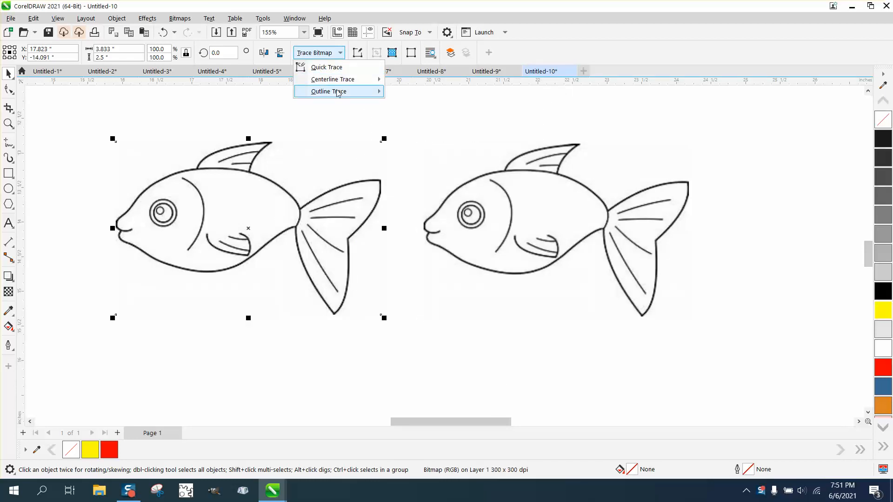
{"action": "left_click", "coordinate": [327, 92]}
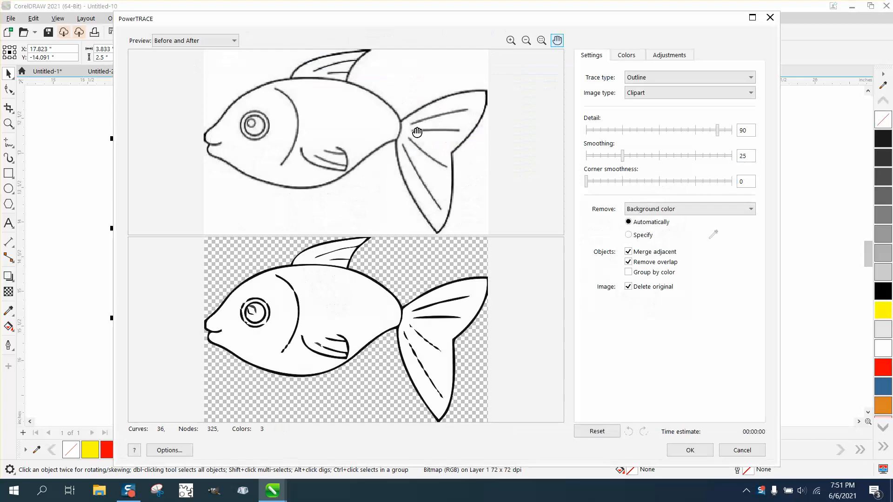
{"action": "left_click", "coordinate": [688, 450]}
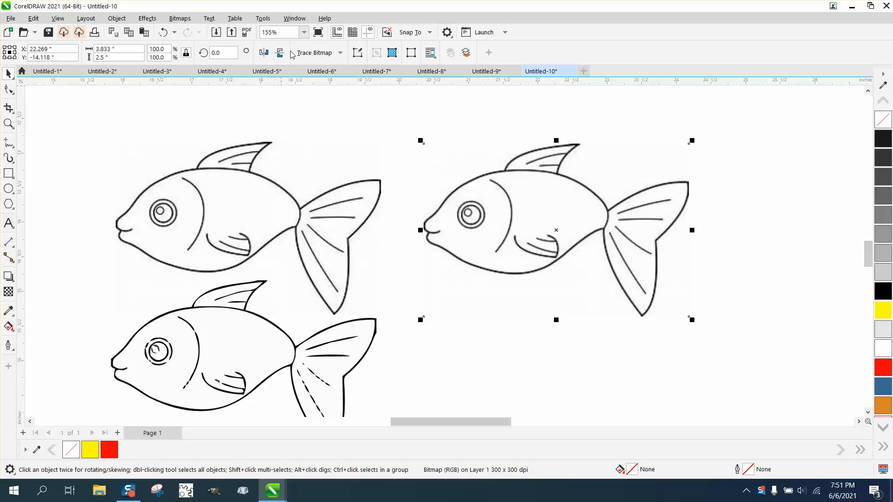
Step: Outline-trace the right fish bitmap as clipart with lower detail
{"action": "left_click", "coordinate": [340, 52]}
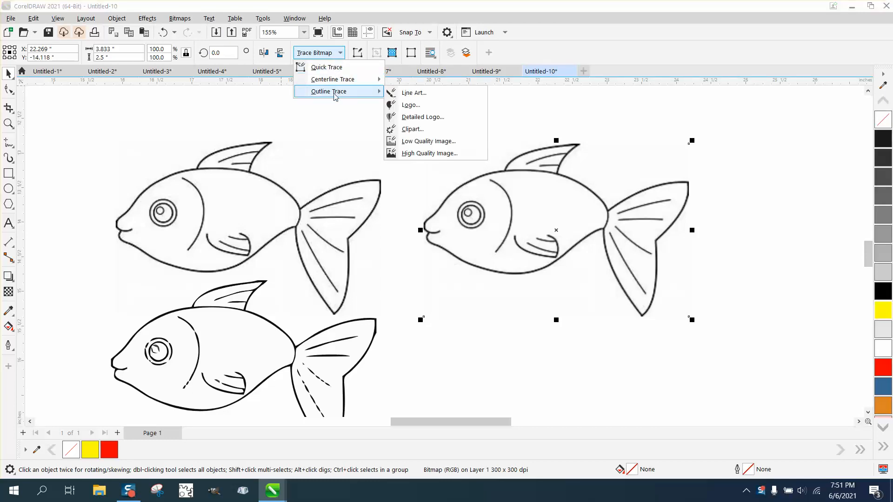
{"action": "left_click", "coordinate": [413, 129]}
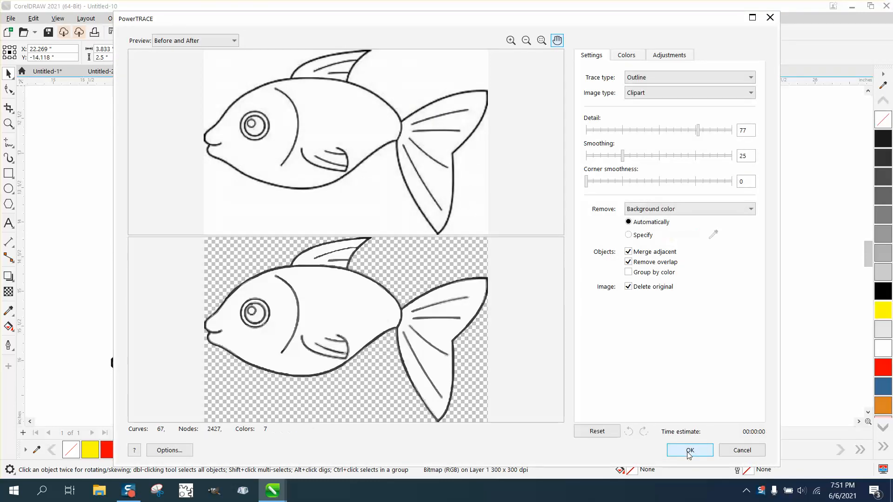
{"action": "left_click", "coordinate": [690, 450]}
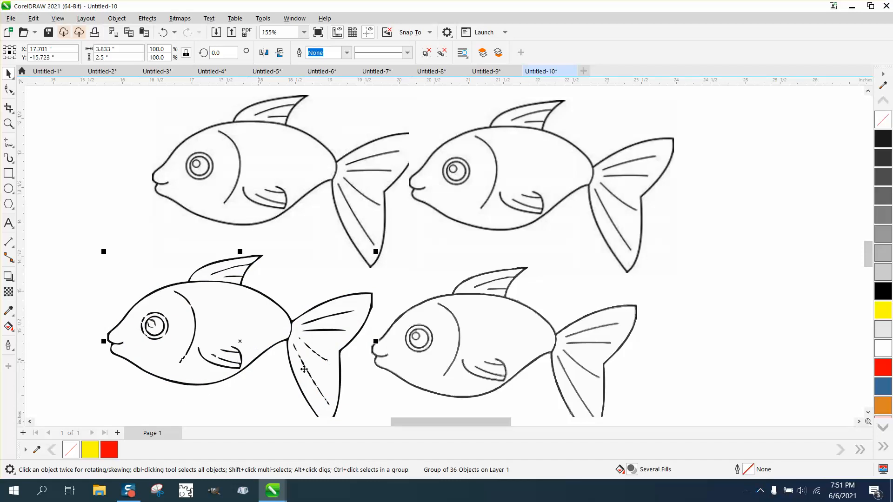
{"action": "mouse_move", "coordinate": [150, 334]}
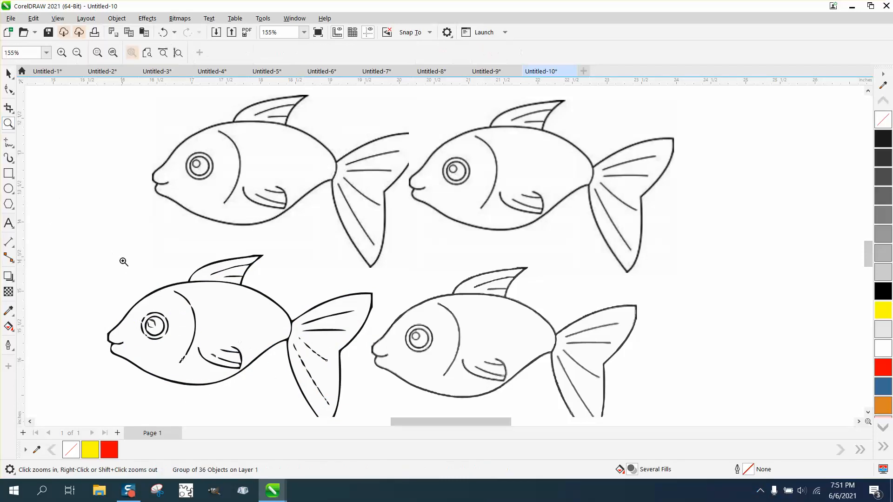
Step: Zoom in on the lower-right traced fish and drag its 67-object group left
{"action": "left_click", "coordinate": [124, 262]}
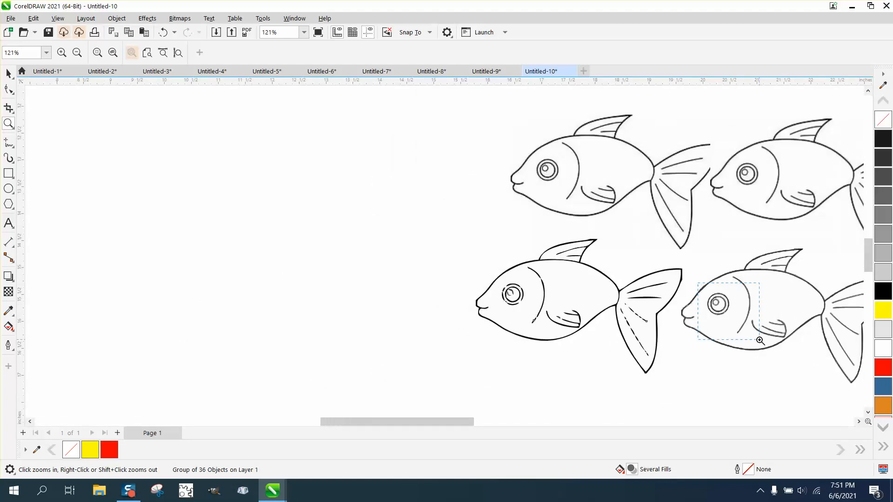
{"action": "left_click", "coordinate": [760, 340]}
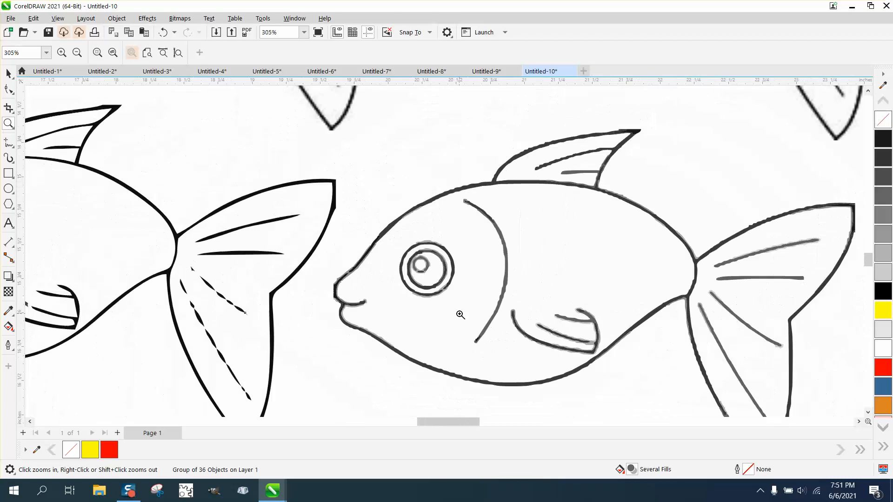
{"action": "left_click", "coordinate": [460, 315]}
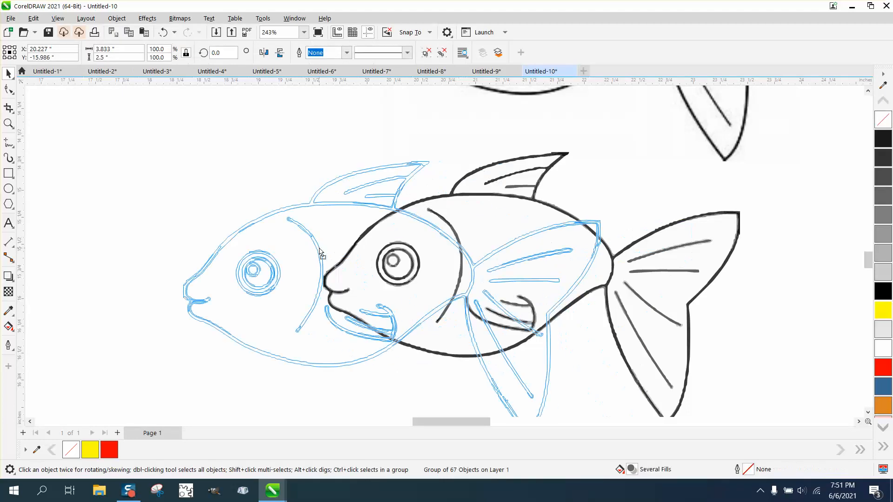
Step: Change the nudge distance to 4.5 inches
{"action": "left_click", "coordinate": [116, 18]}
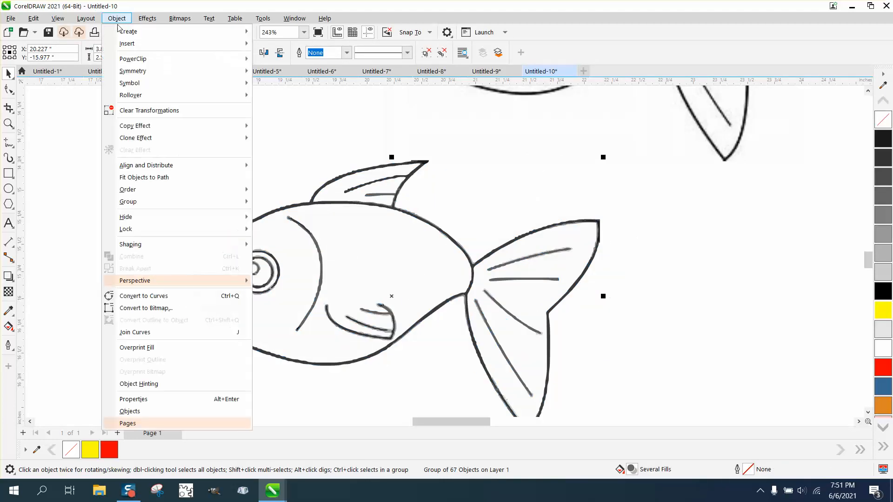
{"action": "mouse_move", "coordinate": [128, 201]}
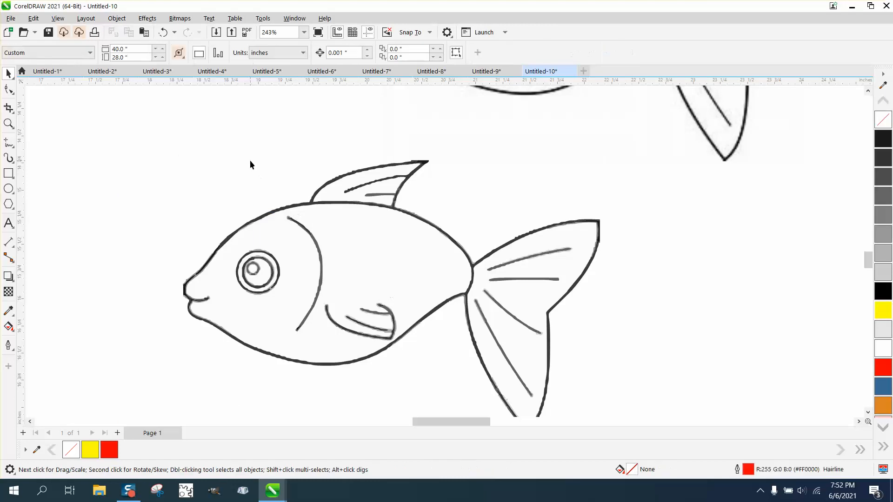
{"action": "mouse_move", "coordinate": [199, 224]}
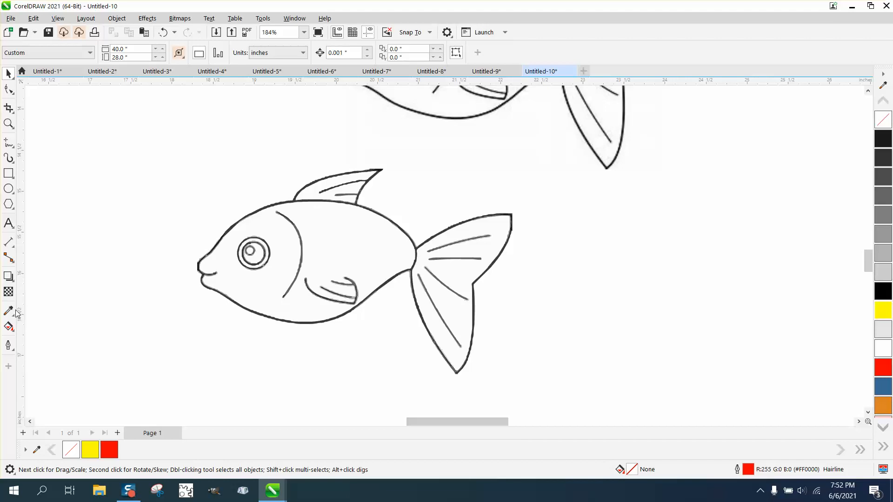
{"action": "mouse_move", "coordinate": [162, 137]}
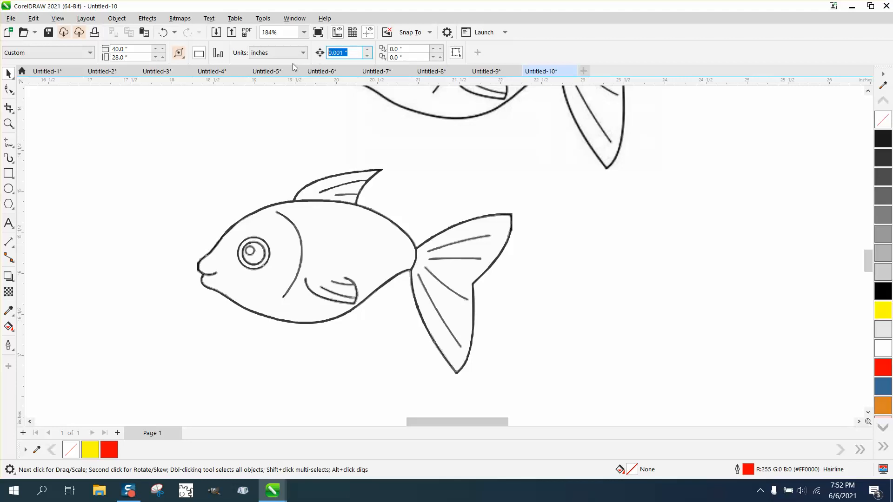
{"action": "type", "text": "4.5 \""}
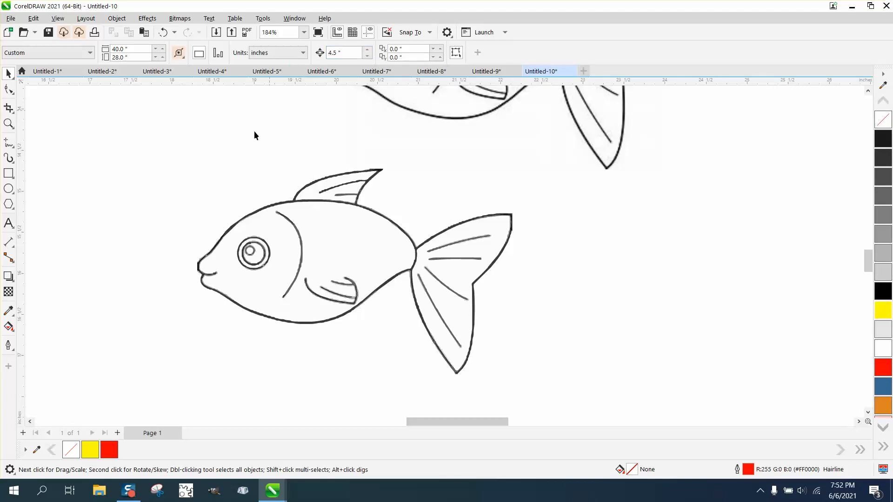
Step: Smart Fill the fish body and eye ring solid black, then zoom onto the black fish
{"action": "left_click", "coordinate": [10, 326]}
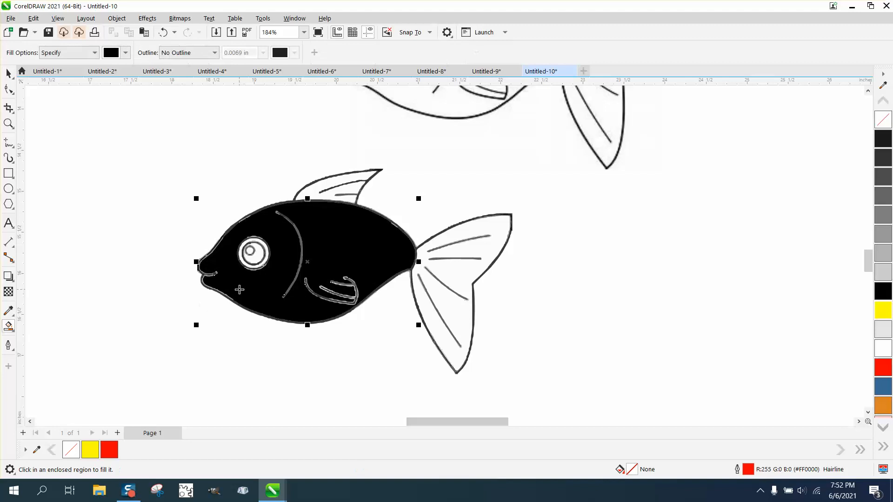
{"action": "left_click_drag", "start_coordinate": [307, 262], "coordinate": [677, 262]}
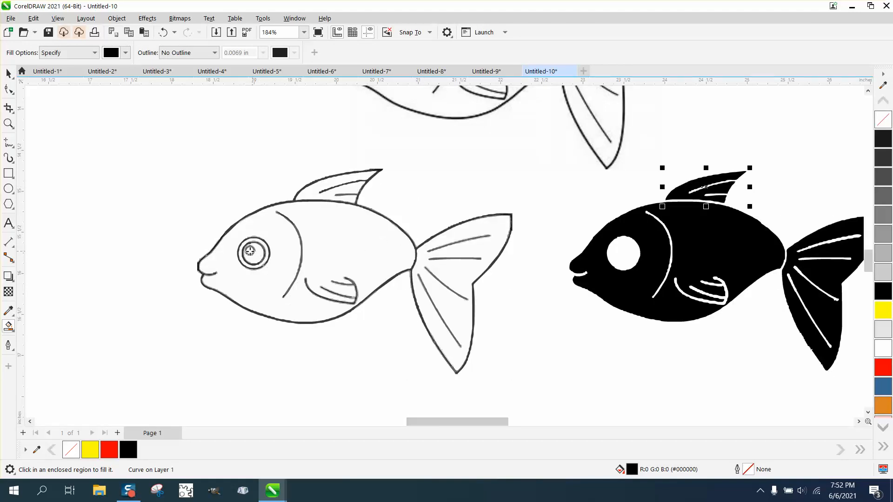
{"action": "left_click", "coordinate": [621, 255]}
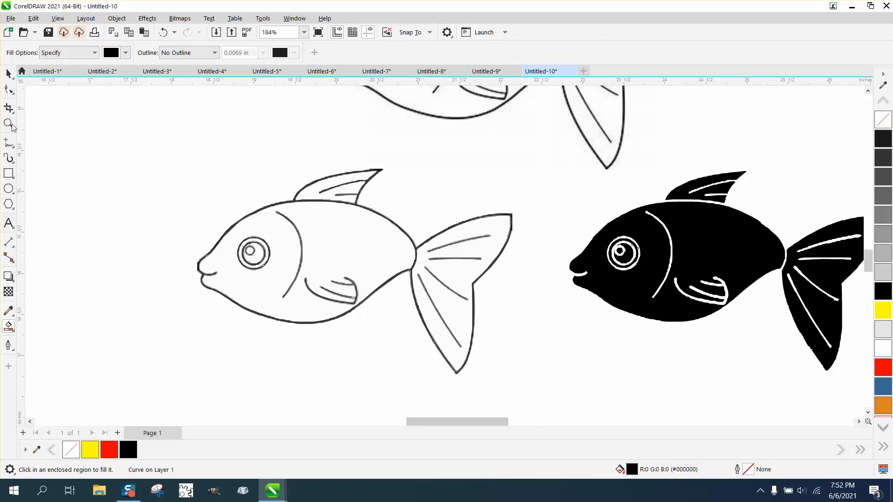
{"action": "left_click", "coordinate": [362, 275]}
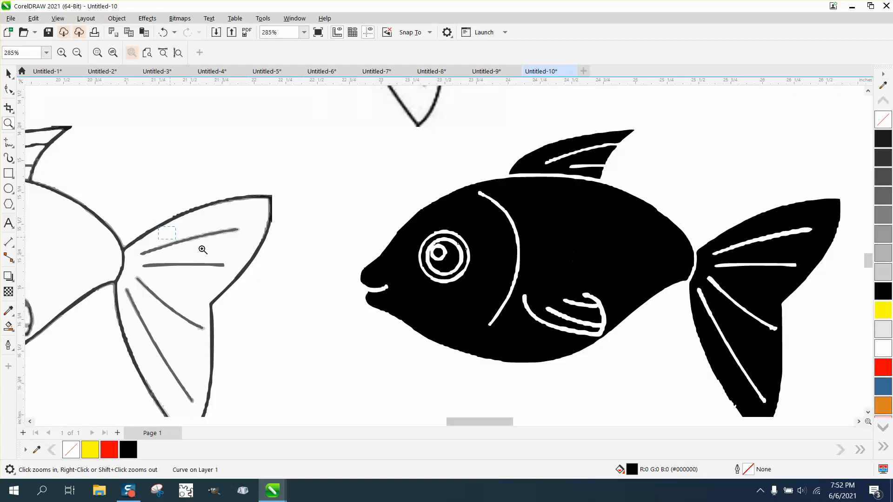
{"action": "left_click", "coordinate": [203, 249]}
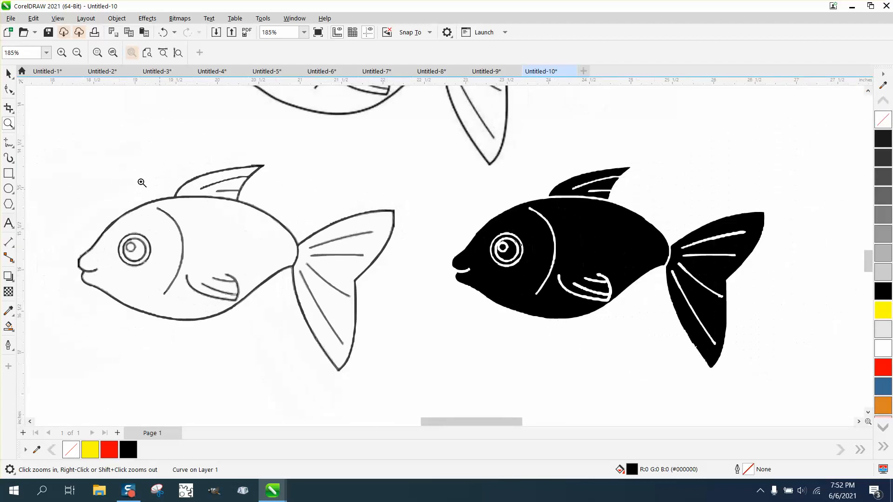
{"action": "left_click", "coordinate": [9, 124]}
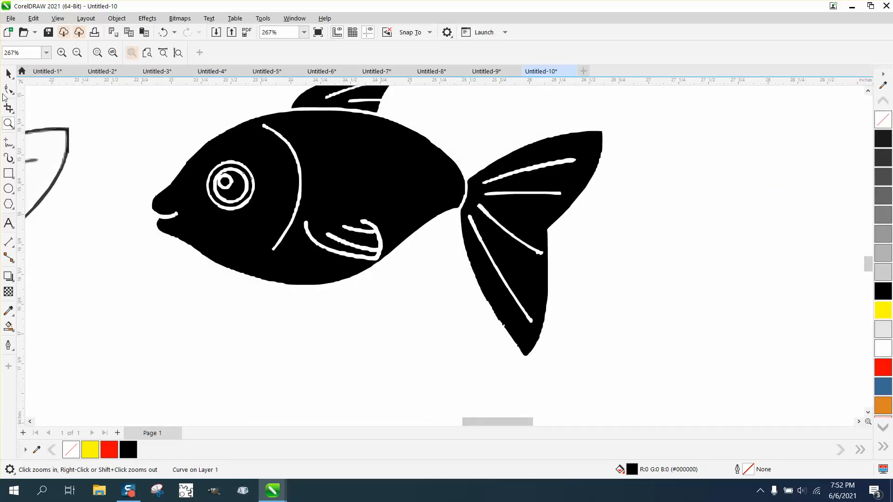
Step: Zoom in on the pectoral fin stripes and select the Smooth tool
{"action": "left_click", "coordinate": [8, 89]}
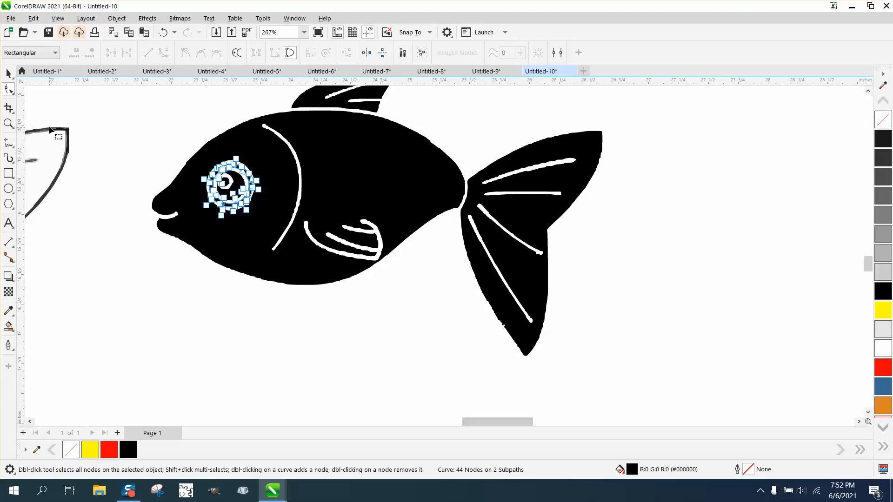
{"action": "left_click", "coordinate": [9, 124]}
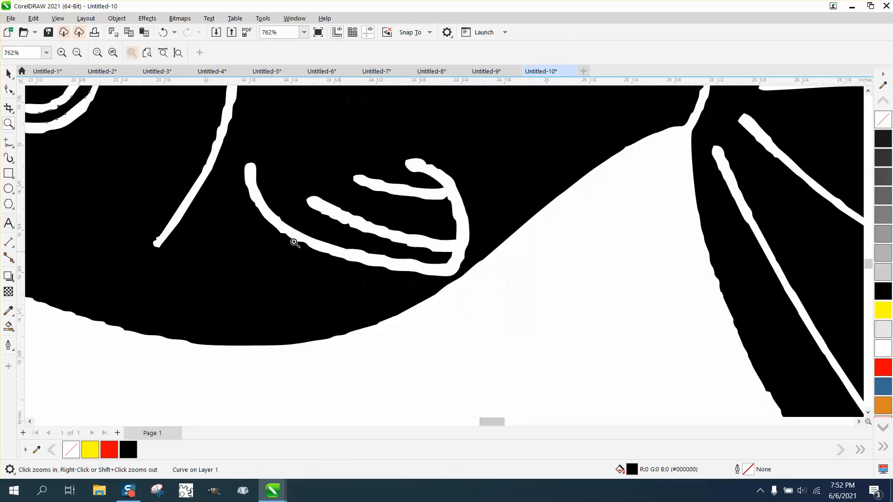
{"action": "left_click", "coordinate": [9, 89]}
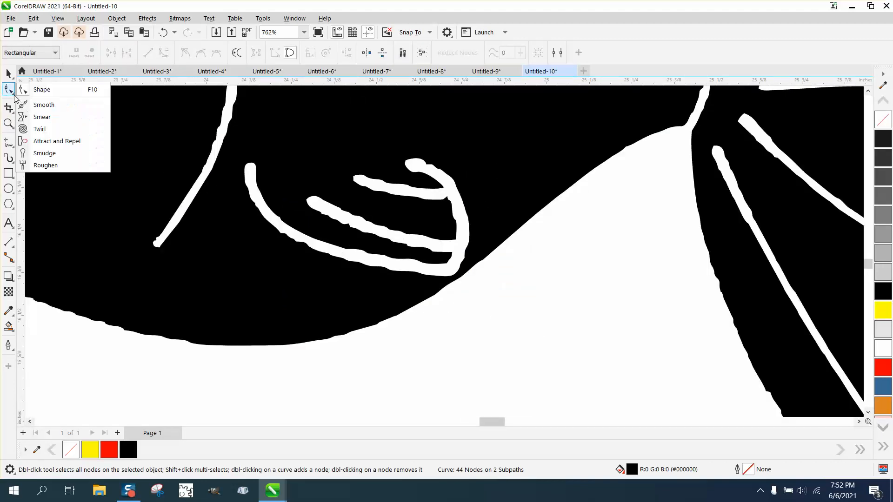
{"action": "left_click", "coordinate": [44, 104]}
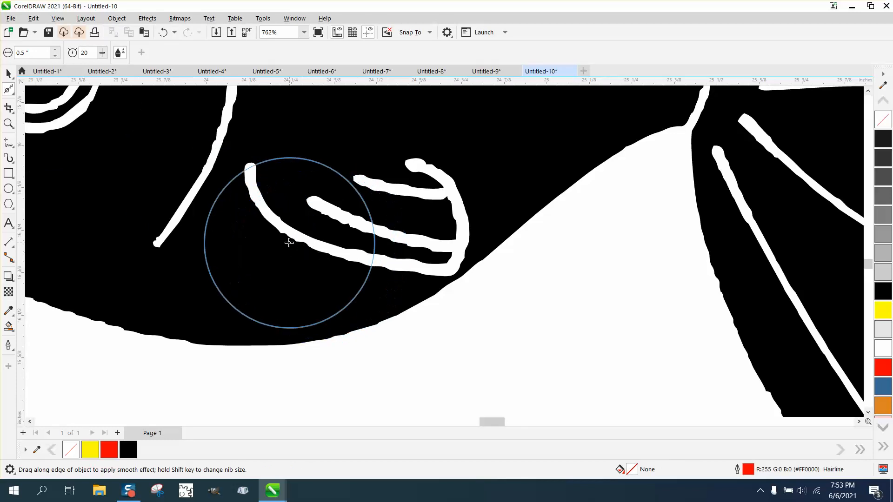
{"action": "scroll", "scroll_direction": "down", "scroll_amount": 3}
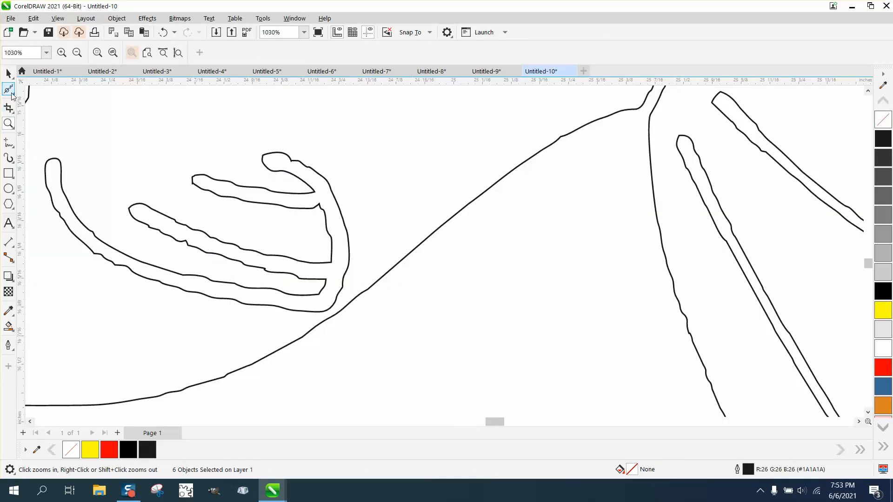
Step: Reselect the Smooth tool for reshaping the fin stripe outlines
{"action": "left_click", "coordinate": [9, 90]}
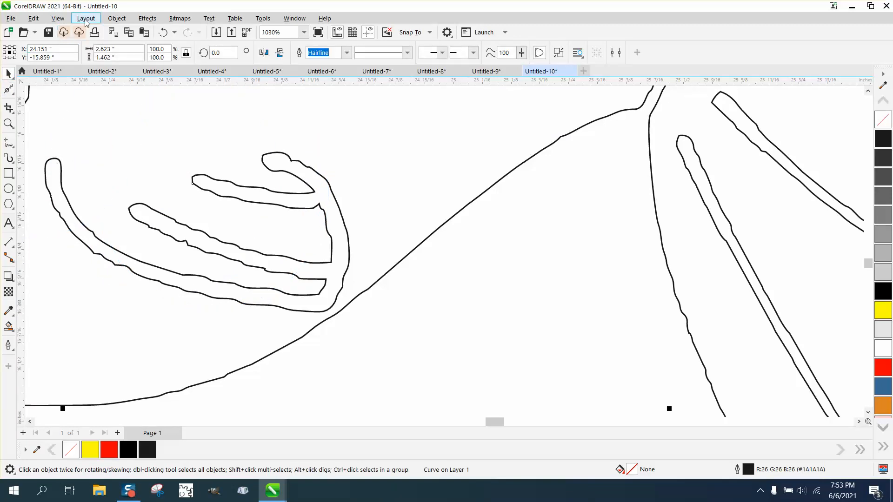
Step: Break the fish outline apart into separate curves with Object > Break Curve Apart
{"action": "left_click", "coordinate": [117, 18]}
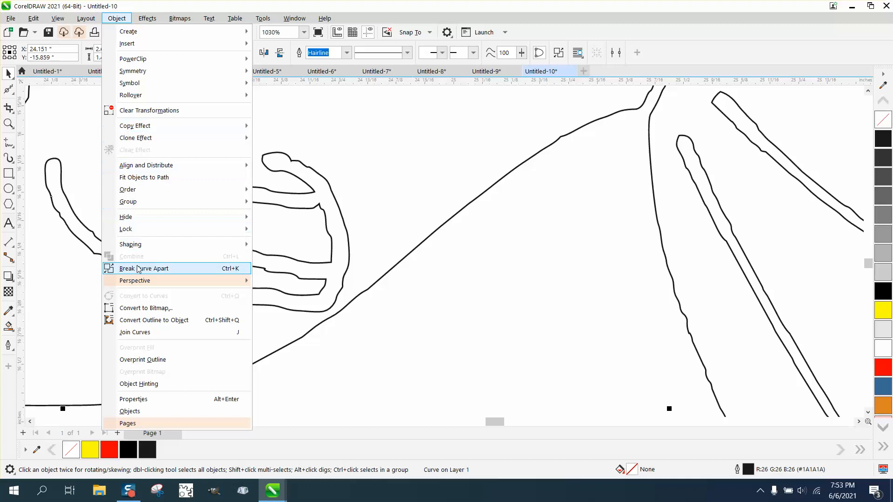
{"action": "left_click", "coordinate": [146, 268]}
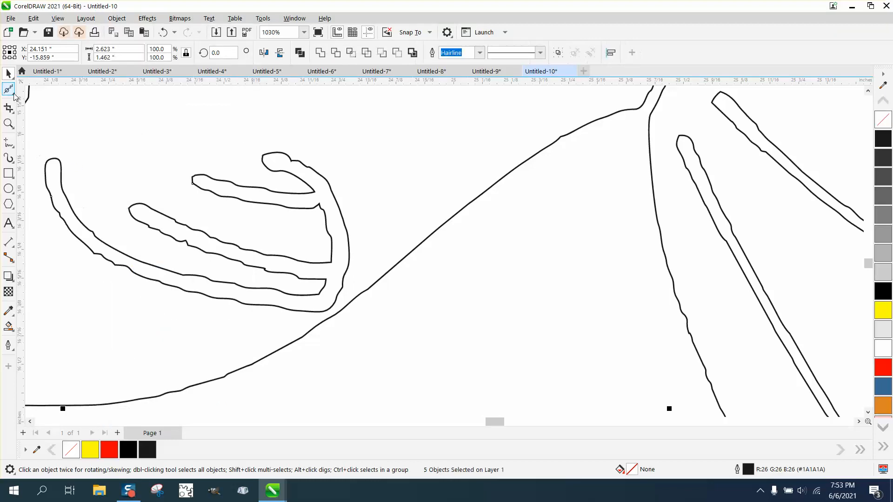
{"action": "left_click", "coordinate": [9, 90]}
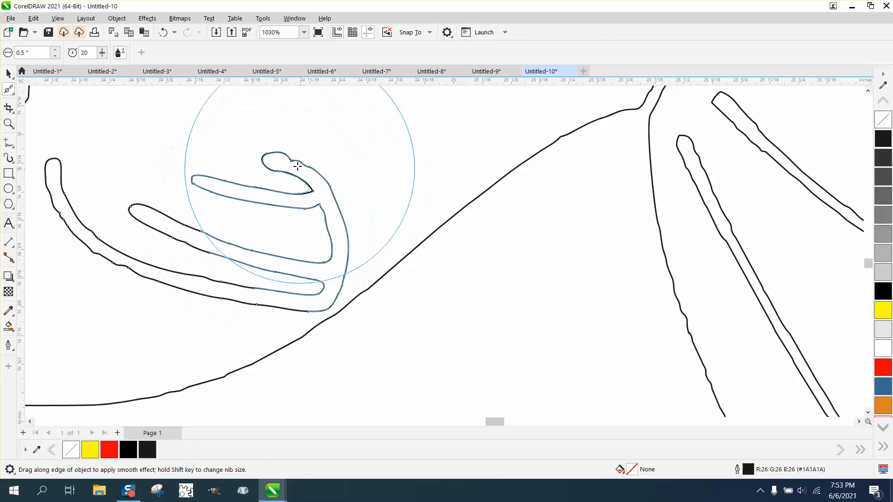
Step: Smooth the pectoral fin lines, the gill curve, and the tail outline
{"action": "left_click_drag", "start_coordinate": [296, 165], "coordinate": [88, 194]}
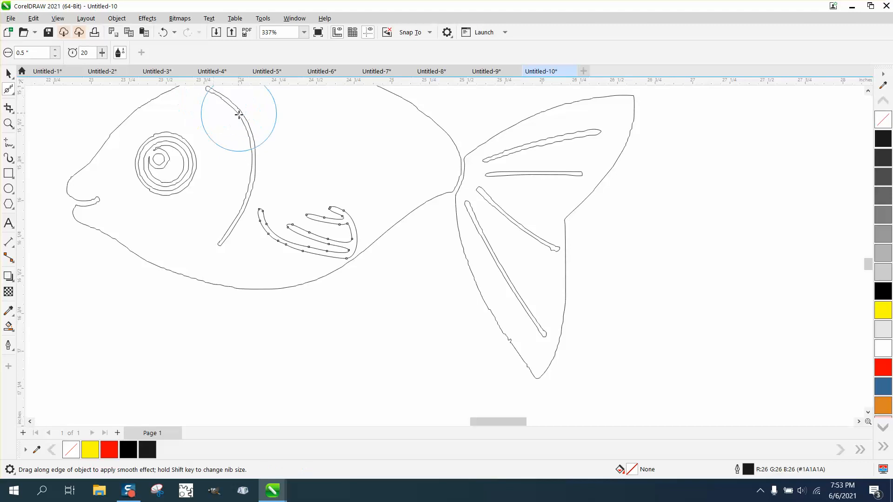
{"action": "left_click_drag", "start_coordinate": [238, 114], "coordinate": [222, 239]}
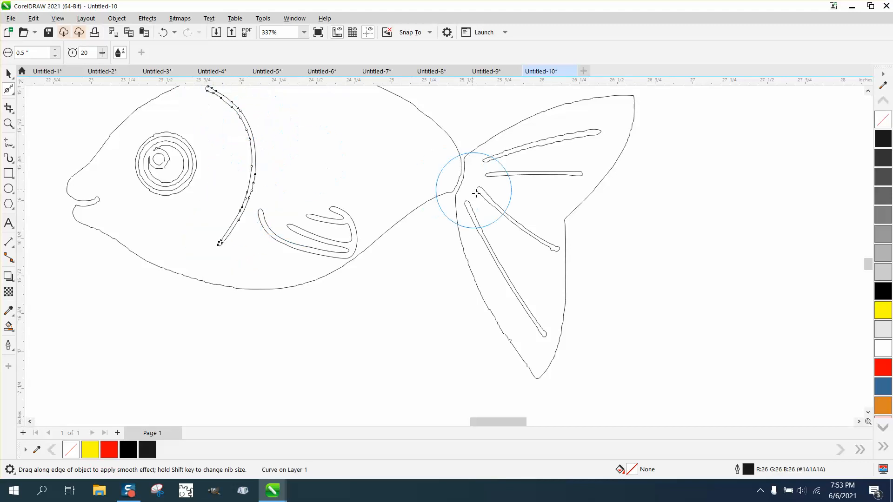
{"action": "left_click_drag", "start_coordinate": [476, 193], "coordinate": [542, 326]}
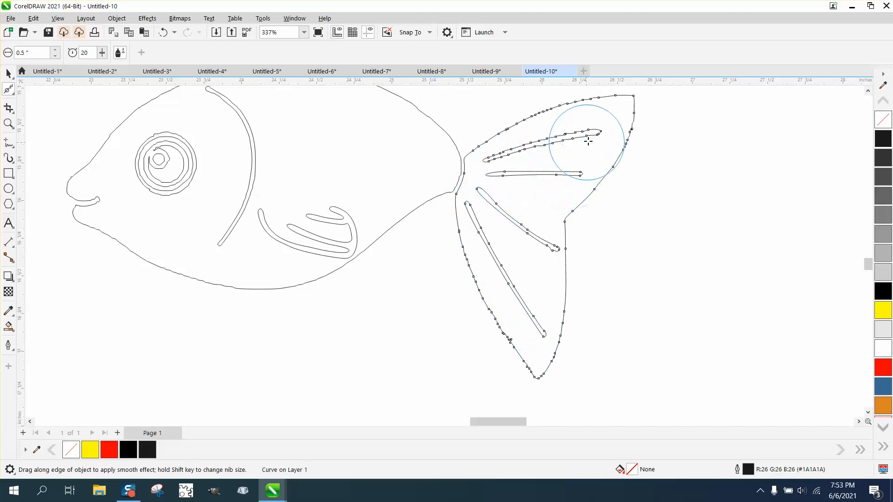
{"action": "left_click_drag", "start_coordinate": [586, 139], "coordinate": [489, 157]}
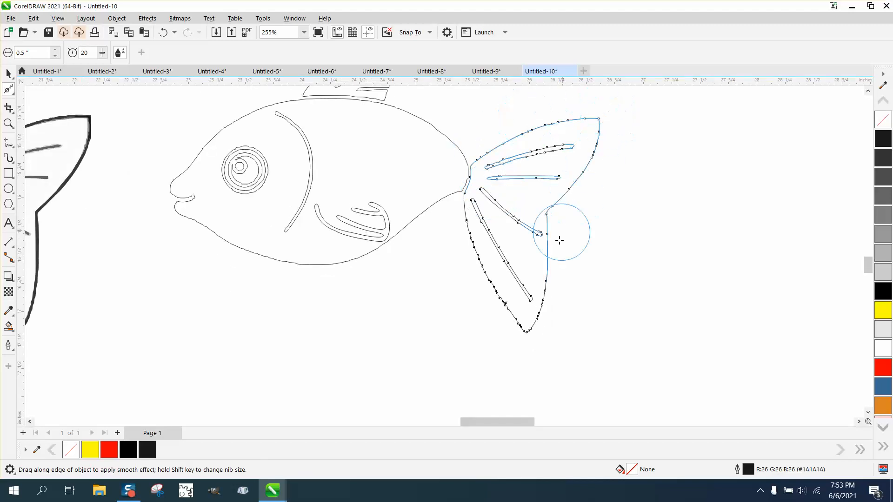
Step: Smooth the tail's lower edge, the body top down to the mouth, and the dorsal fin
{"action": "left_click_drag", "start_coordinate": [559, 240], "coordinate": [471, 237]}
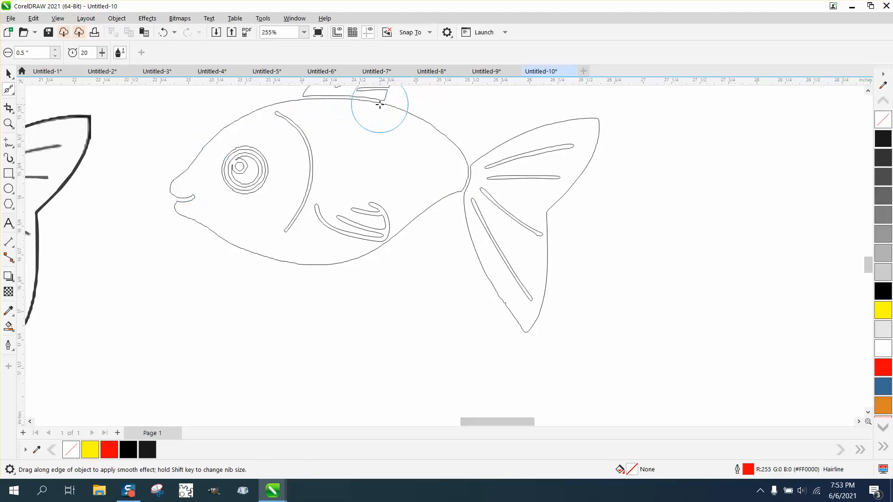
{"action": "left_click_drag", "start_coordinate": [378, 104], "coordinate": [186, 212]}
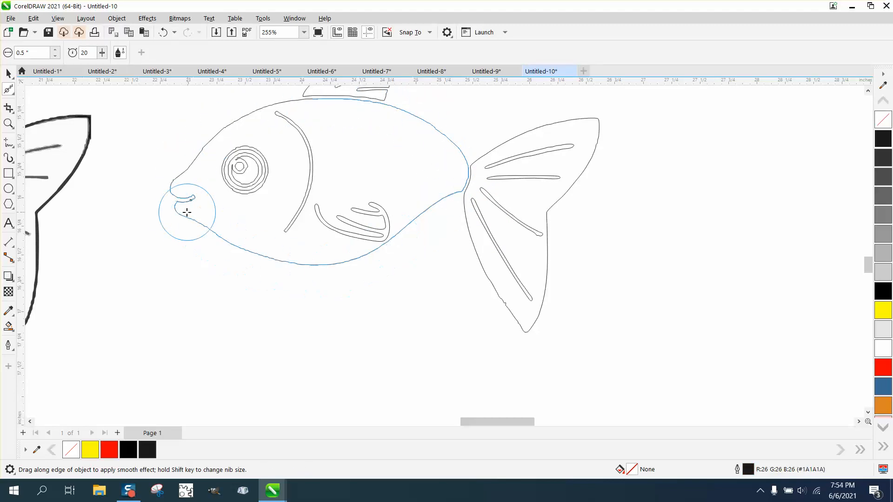
{"action": "left_click_drag", "start_coordinate": [187, 212], "coordinate": [252, 124]}
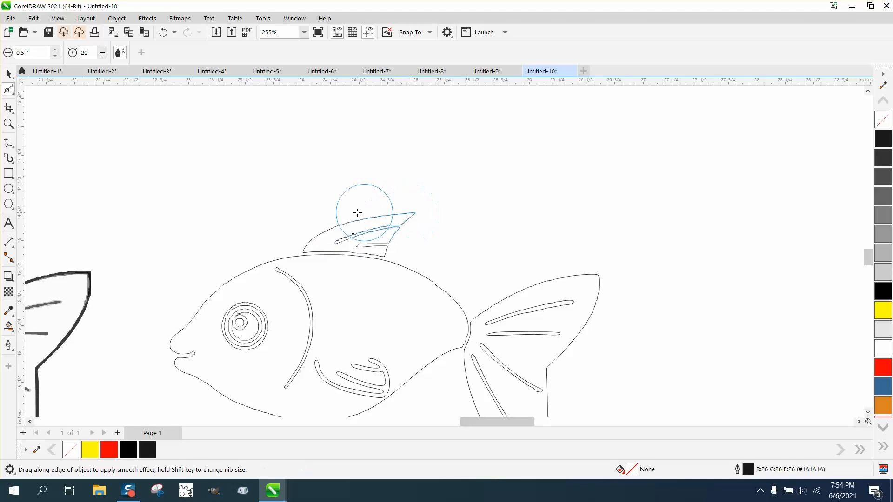
{"action": "left_click_drag", "start_coordinate": [357, 213], "coordinate": [334, 252]}
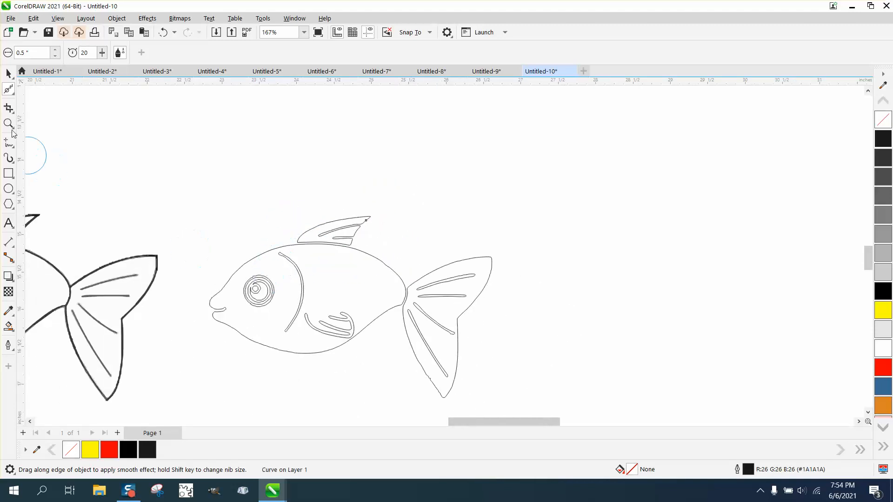
Step: Draw a red circle and make shrinking concentric copies, then zoom in on them
{"action": "left_click", "coordinate": [8, 124]}
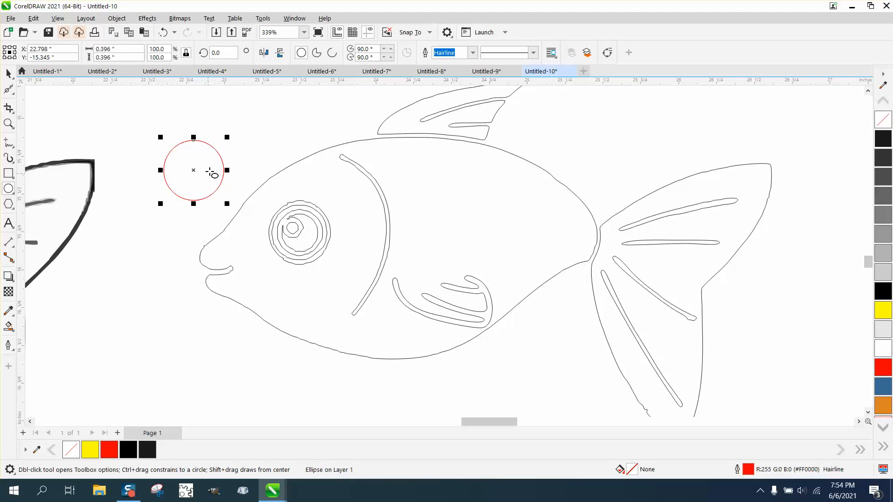
{"action": "left_click_drag", "start_coordinate": [226, 137], "coordinate": [217, 148]}
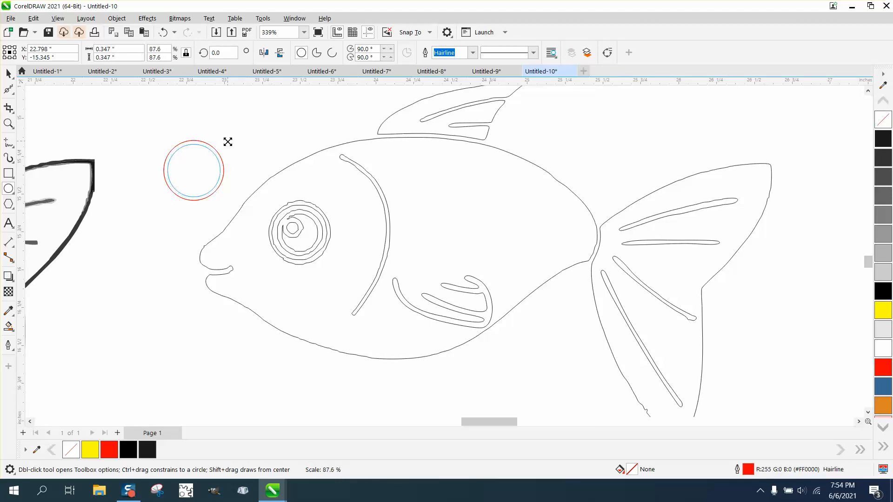
{"action": "left_click", "coordinate": [193, 171]}
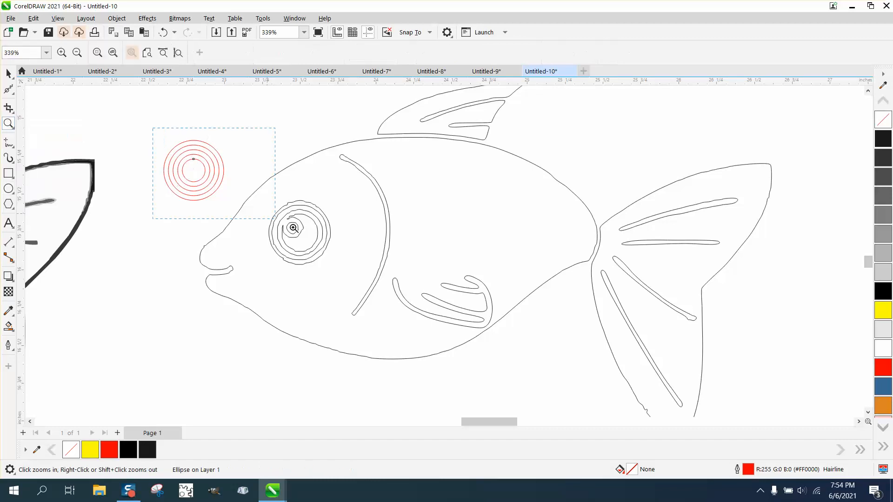
{"action": "left_click", "coordinate": [292, 228]}
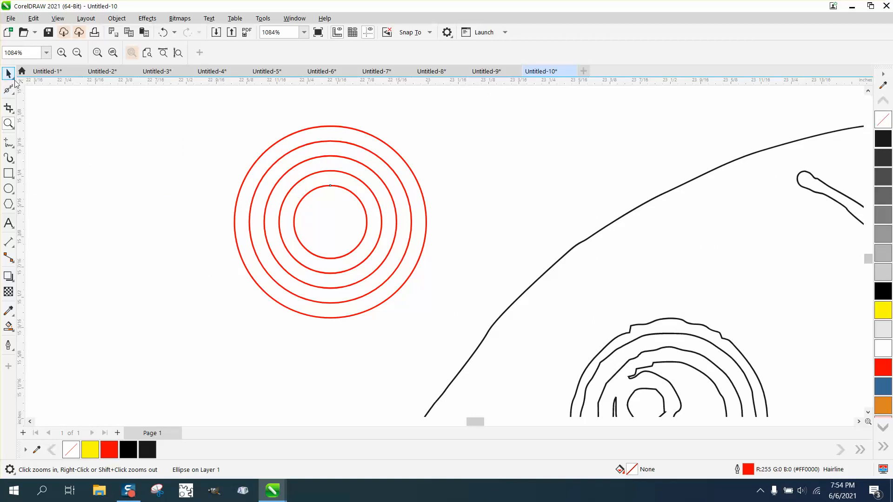
Step: Return to the Pick tool once the alternating eye rings are filled black
{"action": "left_click", "coordinate": [329, 222]}
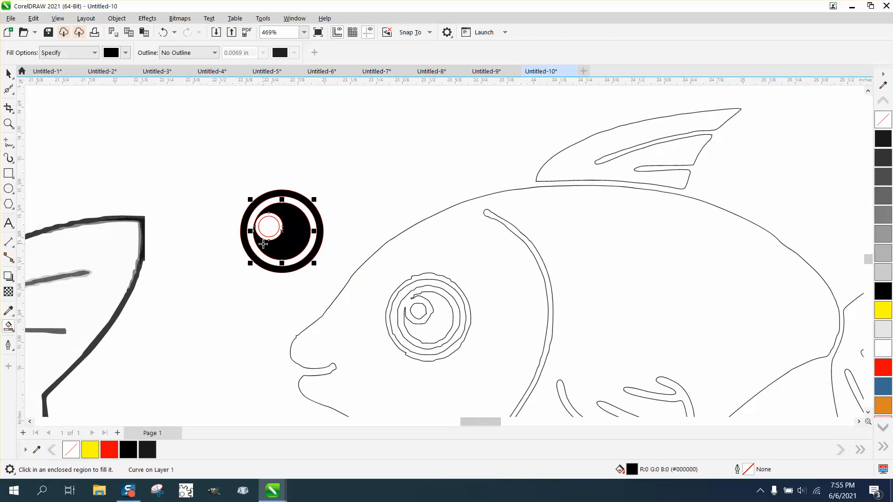
Step: Select the finished ringed eye so it can be scaled onto the fish's head
{"action": "left_click", "coordinate": [9, 74]}
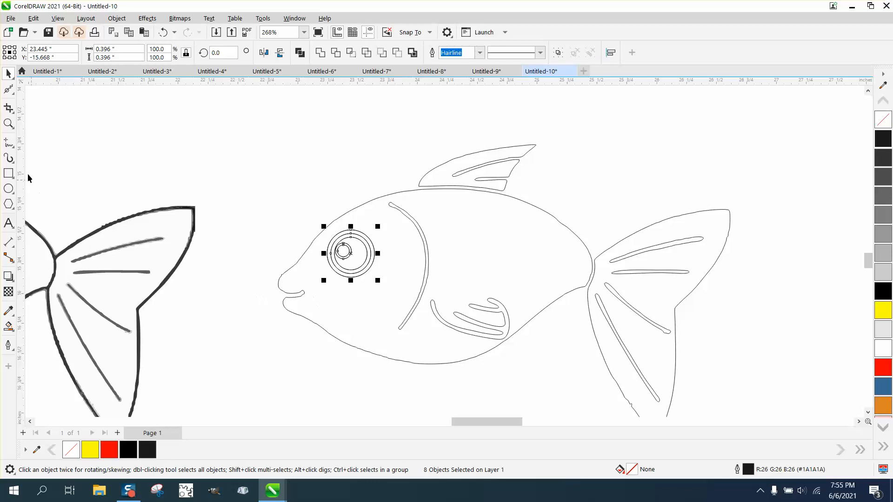
{"action": "mouse_move", "coordinate": [464, 244]}
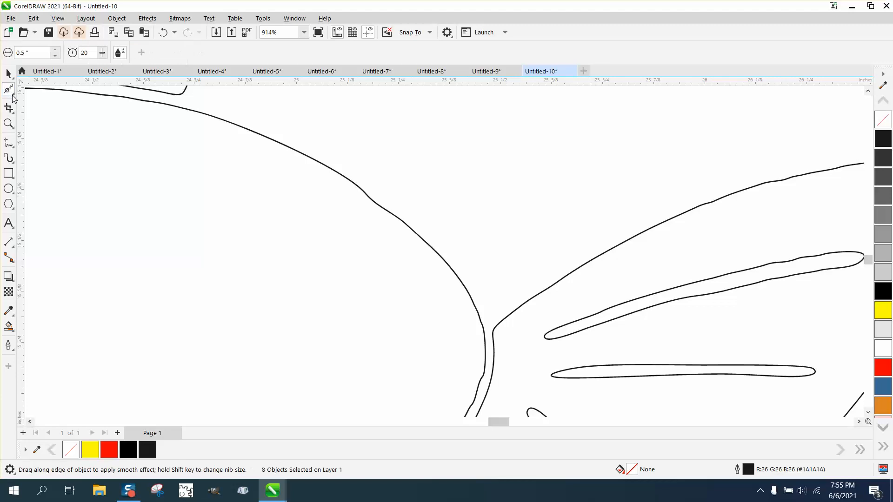
{"action": "mouse_move", "coordinate": [370, 199]}
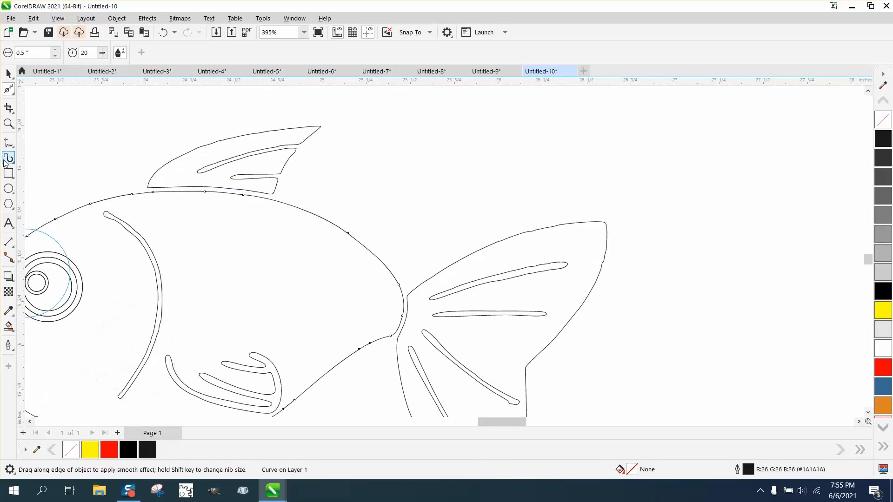
Step: Zoom out to view the whole smoothed fish and pick the Smart Fill tool
{"action": "left_click", "coordinate": [8, 124]}
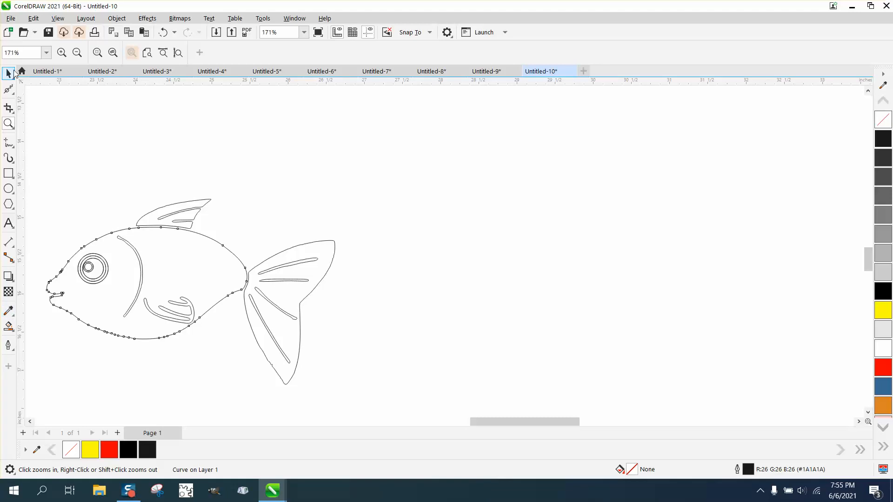
{"action": "left_click", "coordinate": [9, 74]}
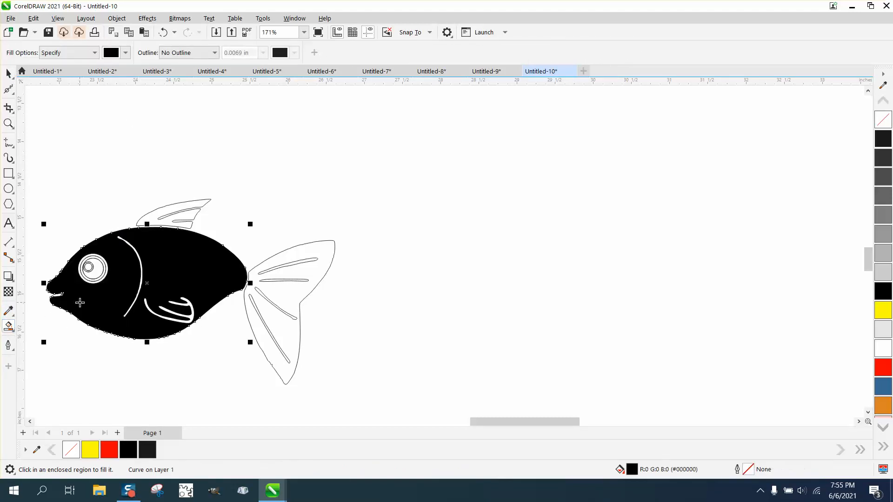
Step: Fill the enclosed fish body black with a Smart Fill drag across it
{"action": "left_click_drag", "start_coordinate": [147, 283], "coordinate": [489, 283]}
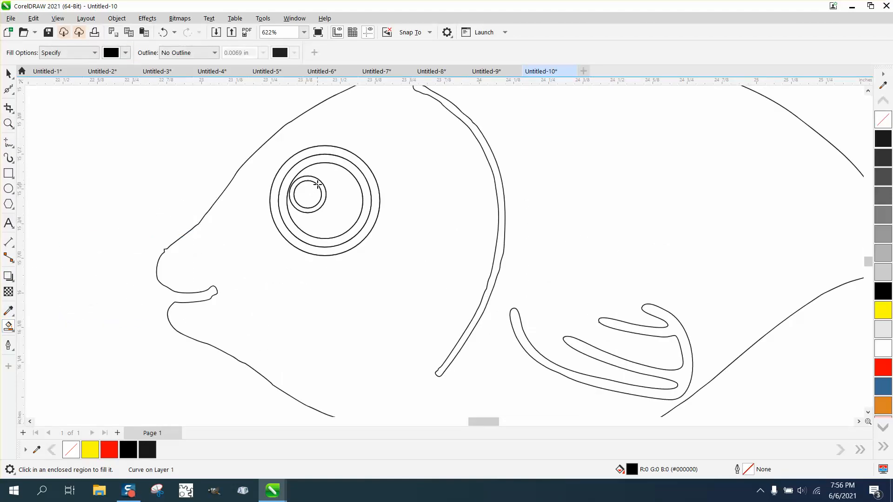
{"action": "mouse_move", "coordinate": [209, 187]}
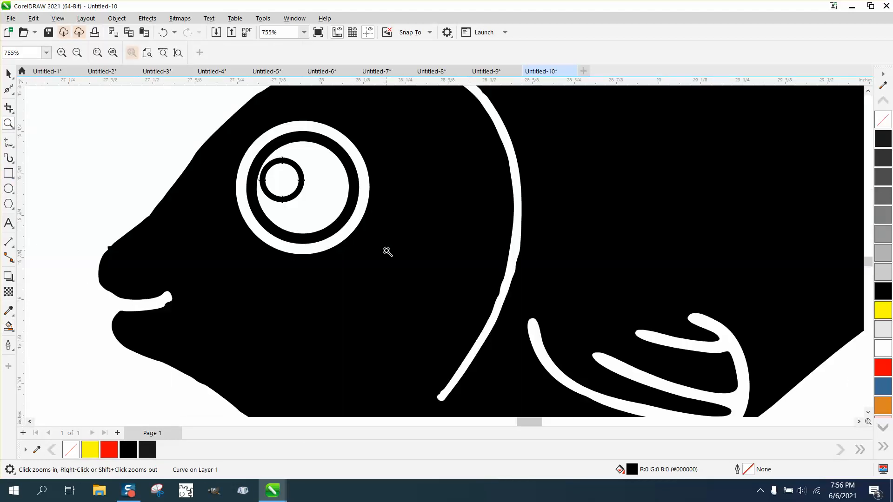
Step: Choose the Smooth tool from the shaping flyout and select the black body fill
{"action": "left_click", "coordinate": [8, 89]}
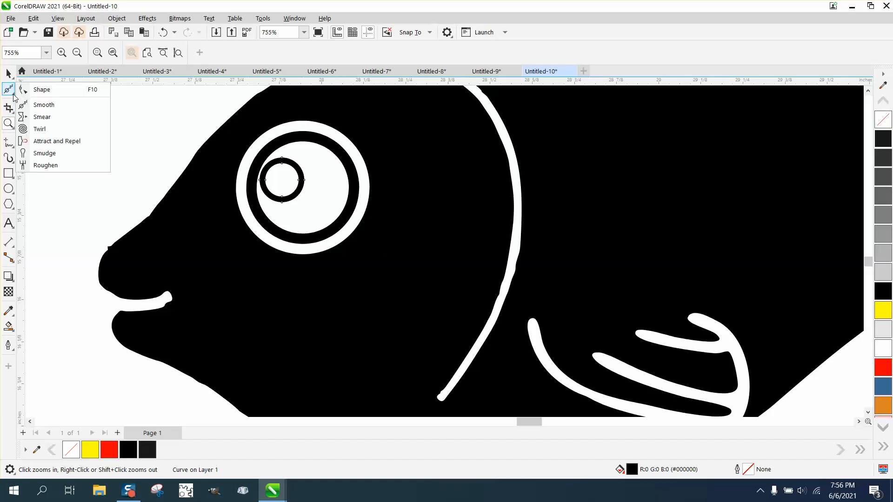
{"action": "left_click", "coordinate": [44, 104]}
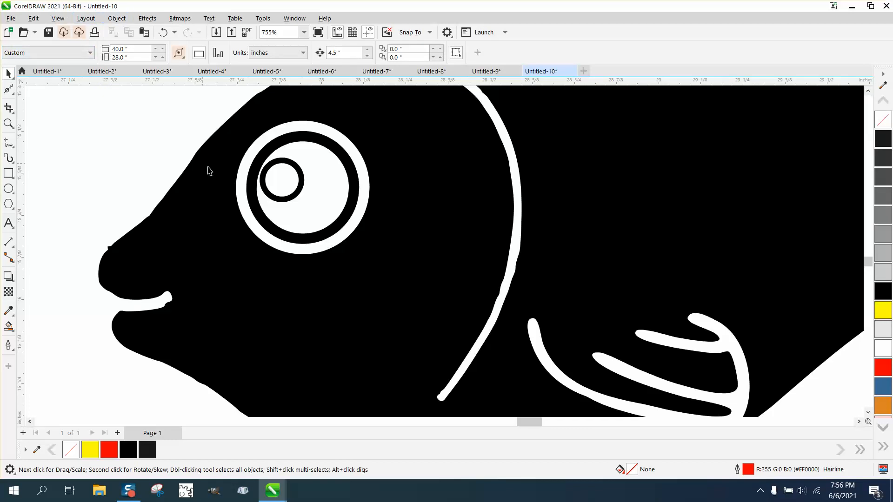
{"action": "left_click", "coordinate": [116, 18]}
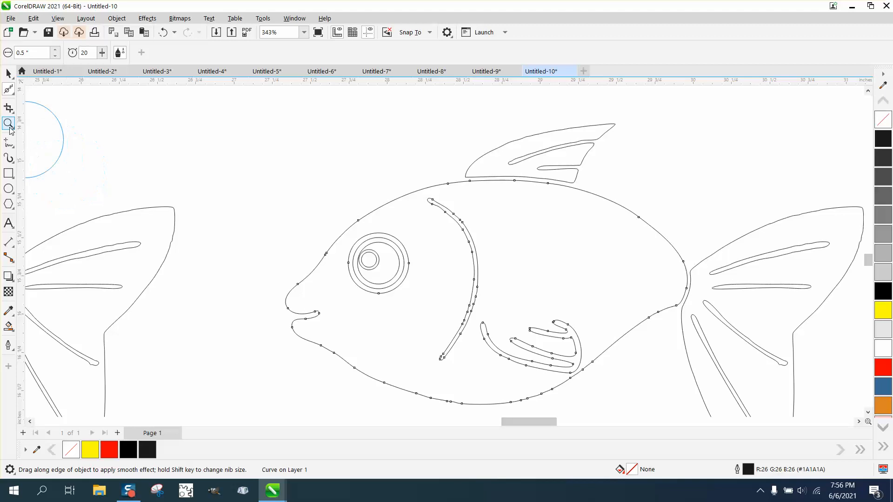
Step: Zoom in at the dorsal fin, check the nodes, and fill the selected fish parts black
{"action": "left_click", "coordinate": [9, 124]}
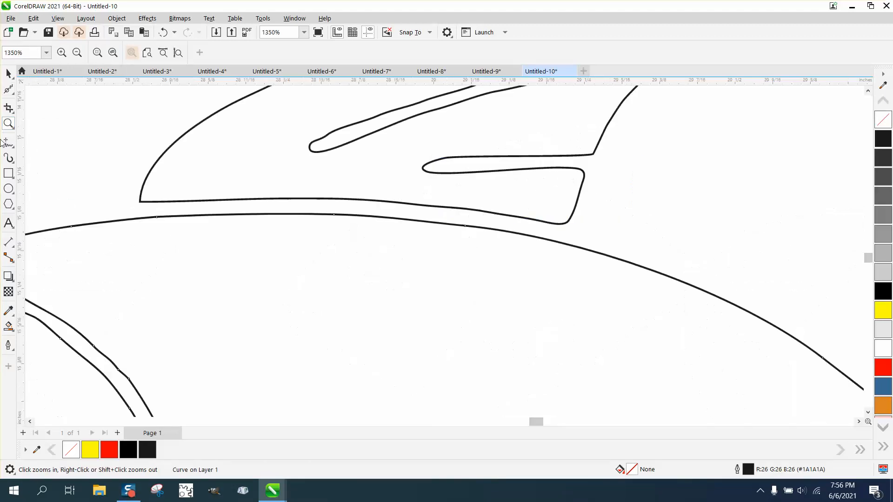
{"action": "left_click", "coordinate": [8, 89]}
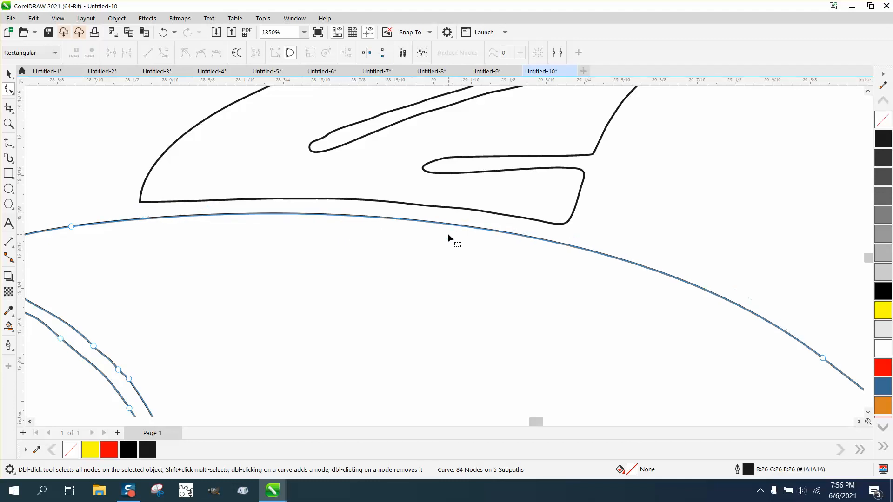
{"action": "scroll", "scroll_direction": "down", "scroll_amount": 3}
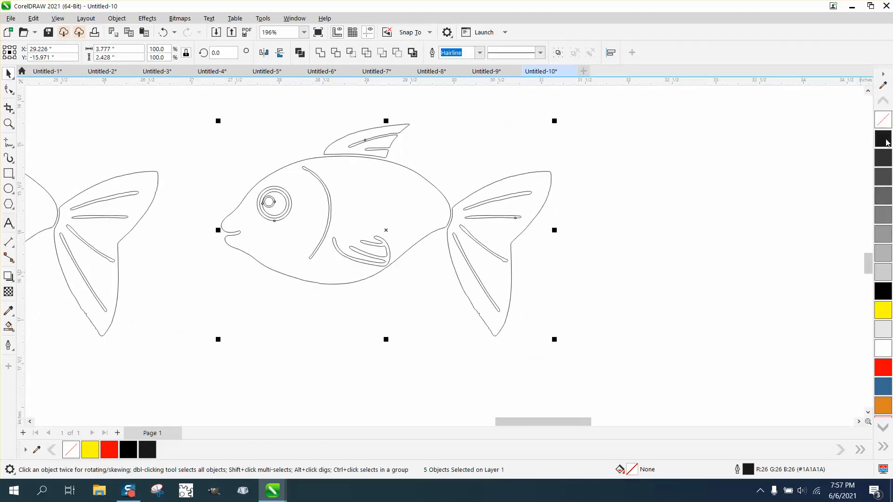
{"action": "left_click", "coordinate": [882, 138]}
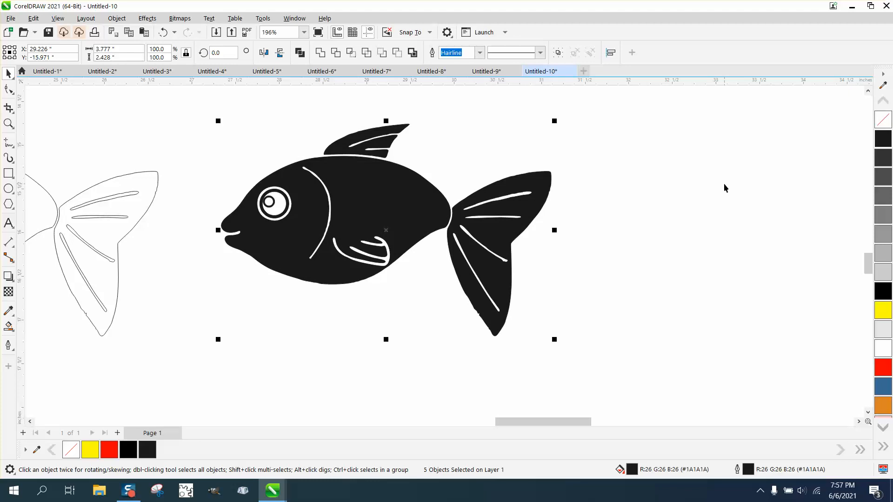